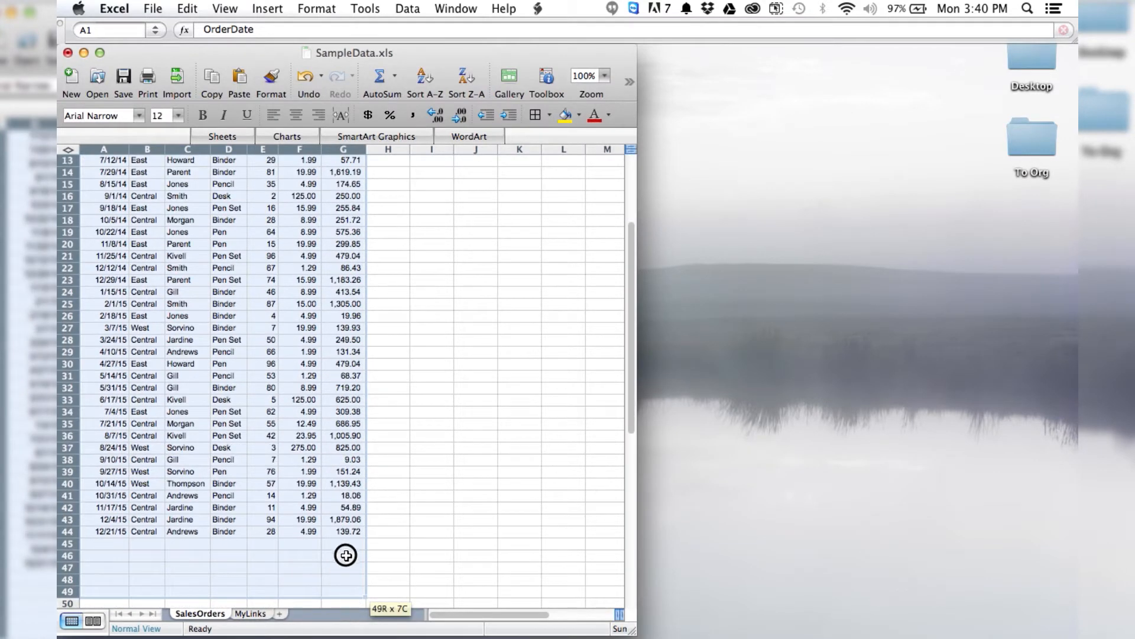
# - Select the SalesOrders range A1:G44 and reach the Format menu
pyautogui.moveTo(346, 554); pyautogui.dragTo(349, 531)
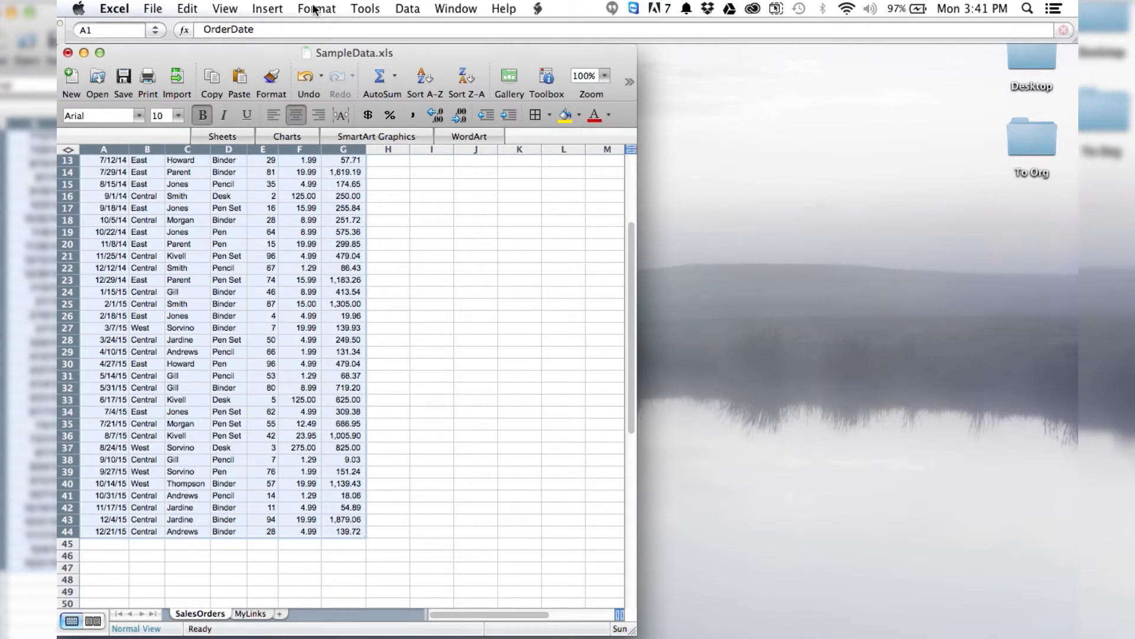
pyautogui.click(317, 8)
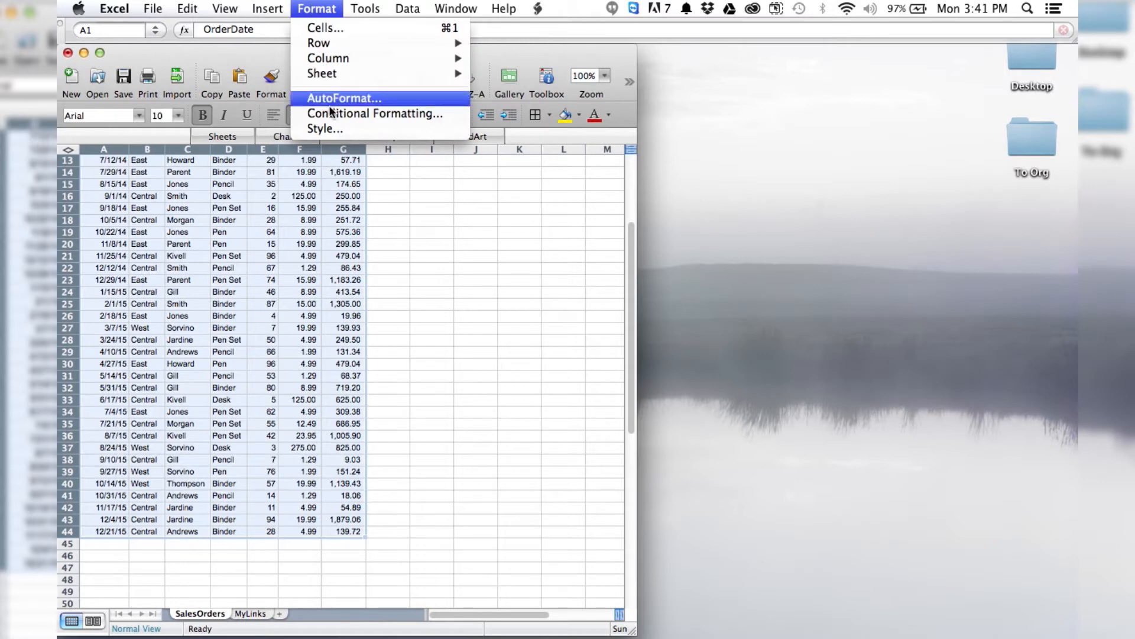
# - Start a Conditional Formatting rule with Condition 1 'Formula Is' =row()=even(row())
pyautogui.click(375, 114)
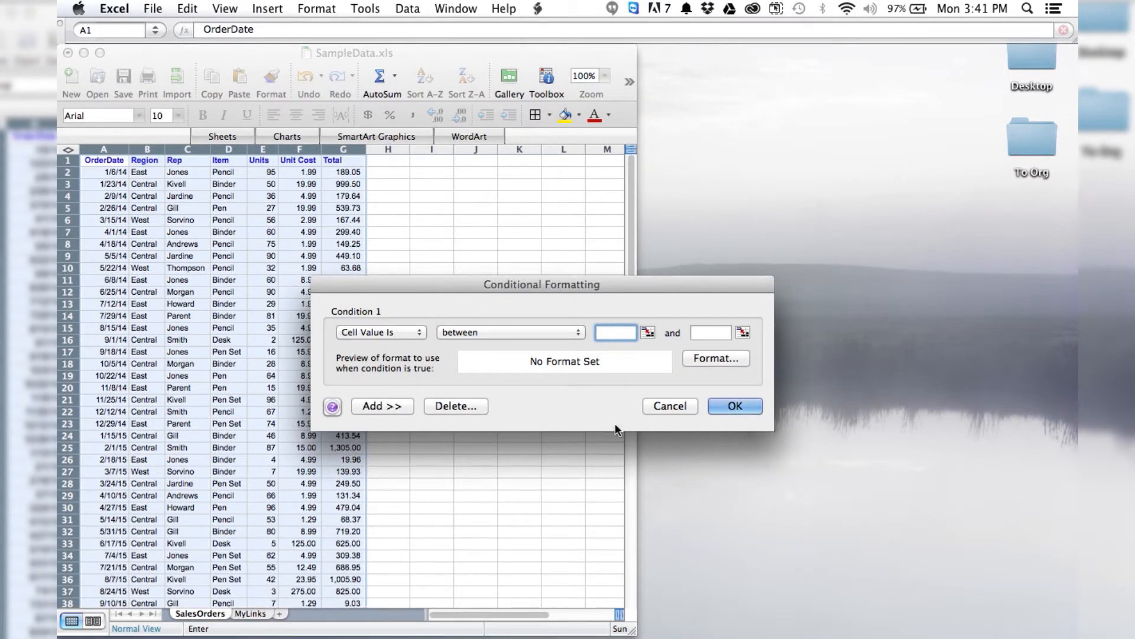
pyautogui.moveTo(369, 337)
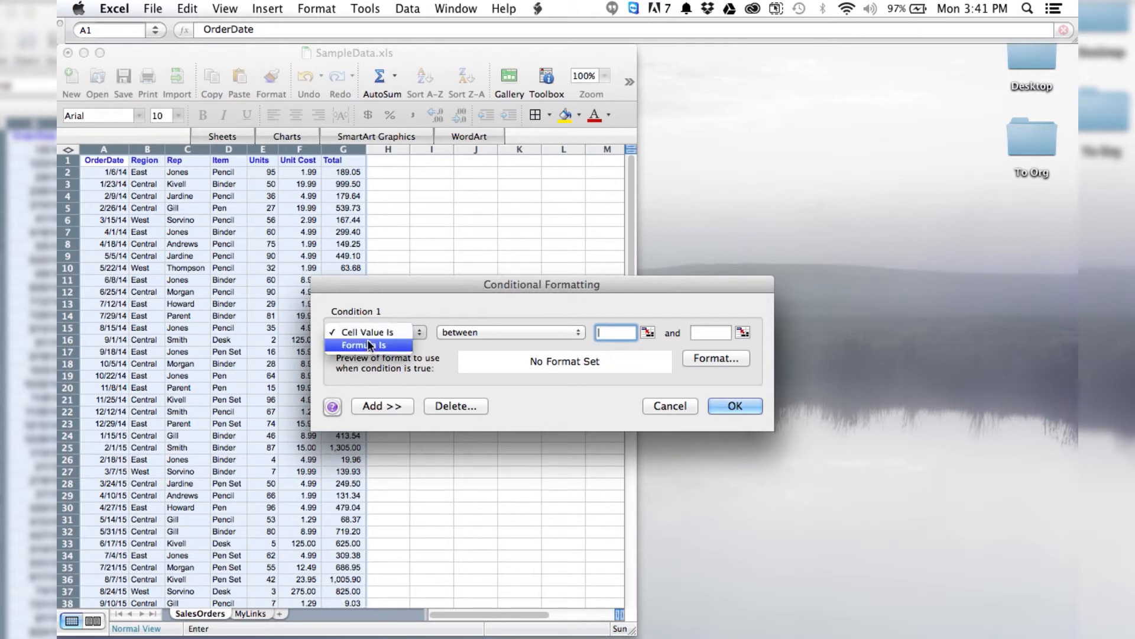
pyautogui.click(365, 344)
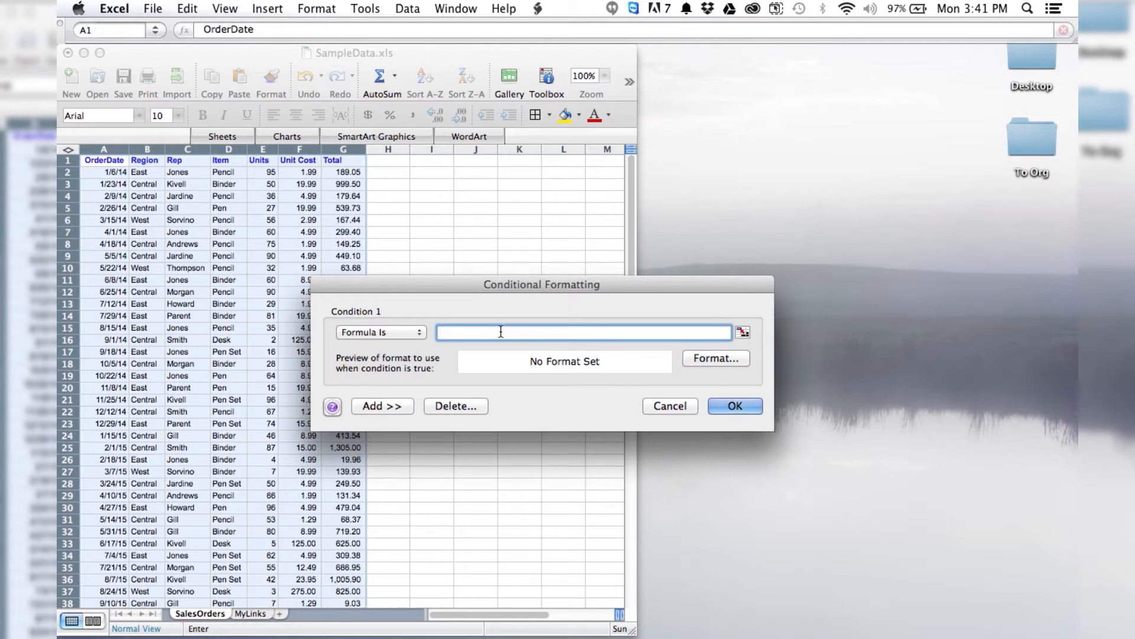
pyautogui.write('=')
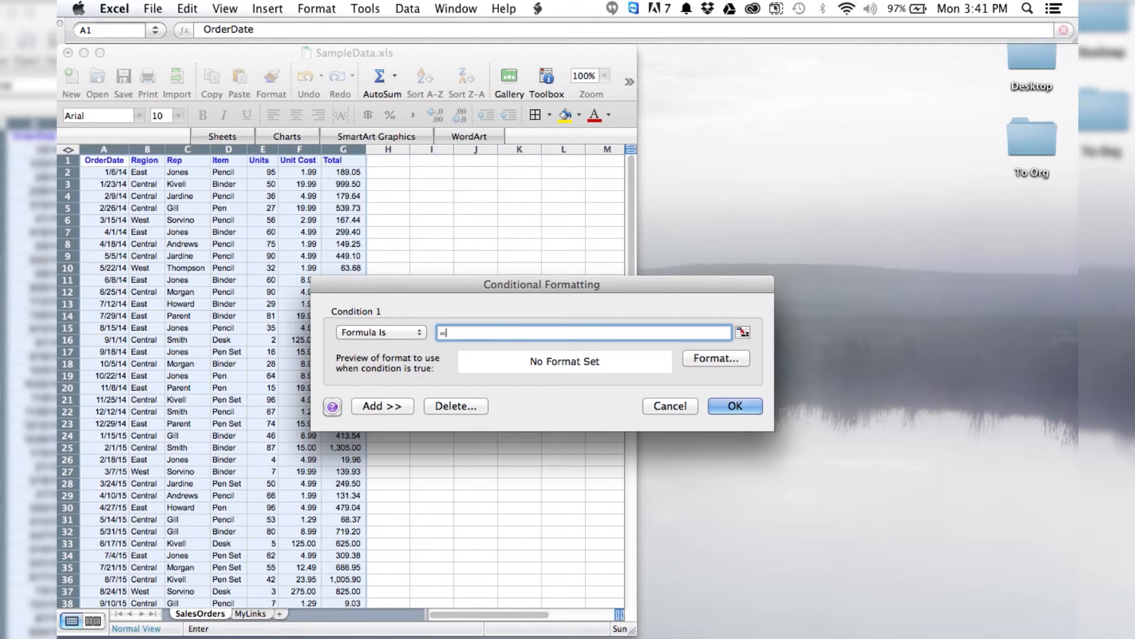
pyautogui.write('row')
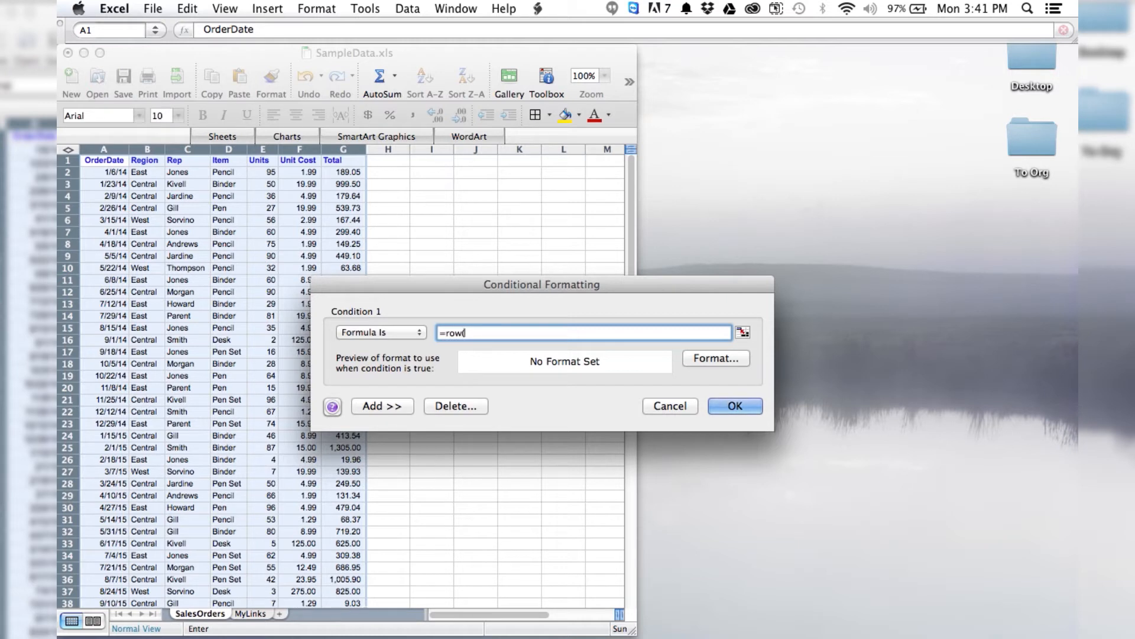
pyautogui.write('()')
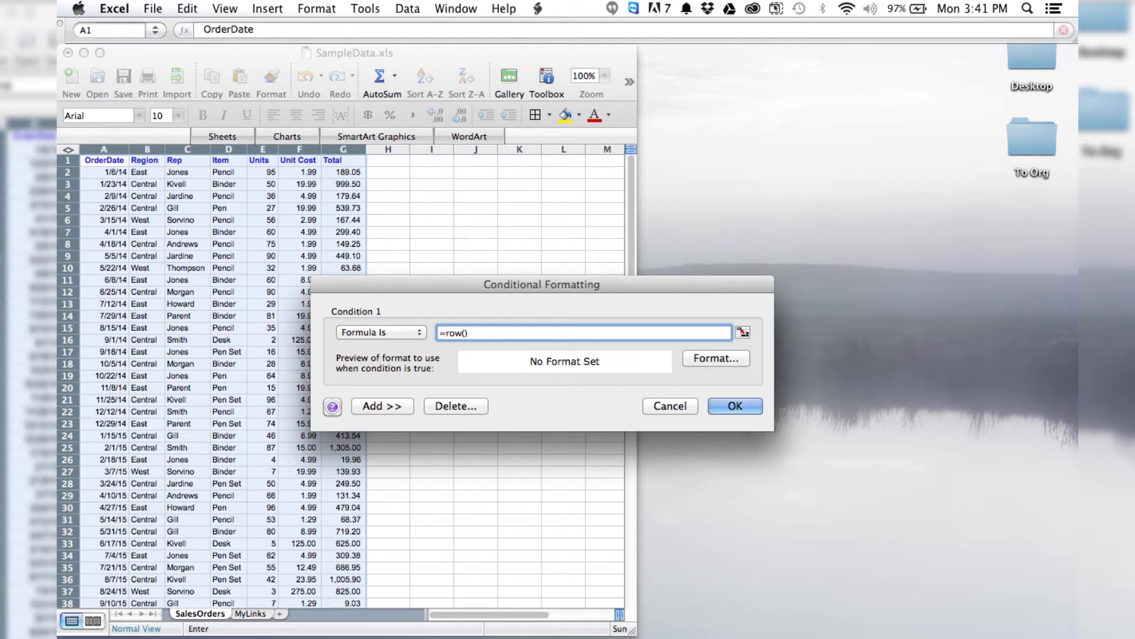
pyautogui.write('=even')
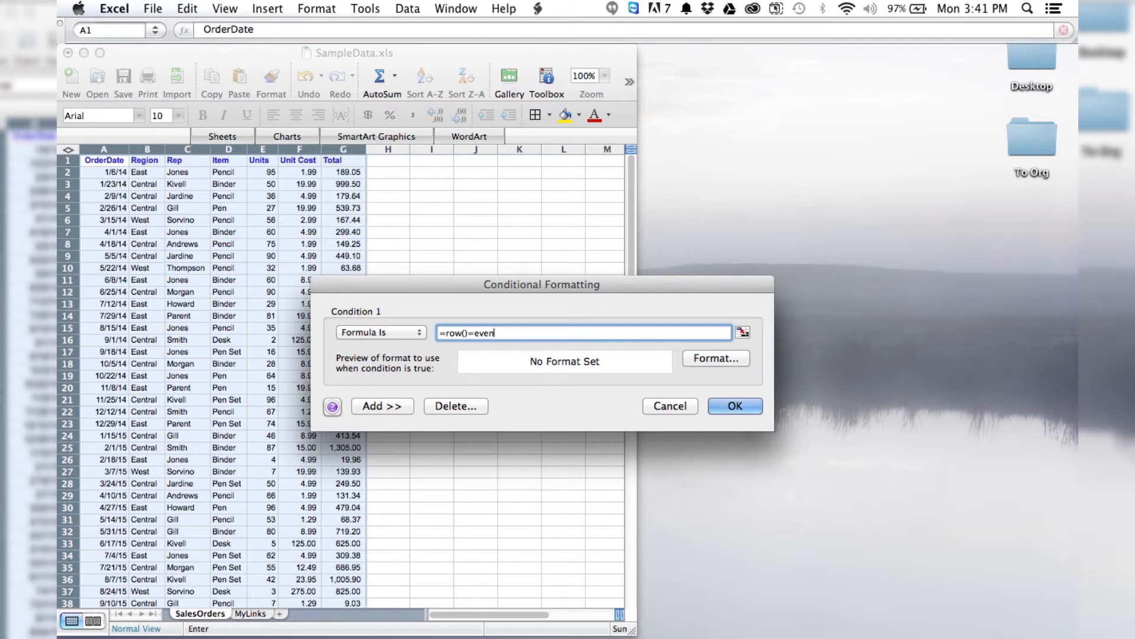
pyautogui.write('(r')
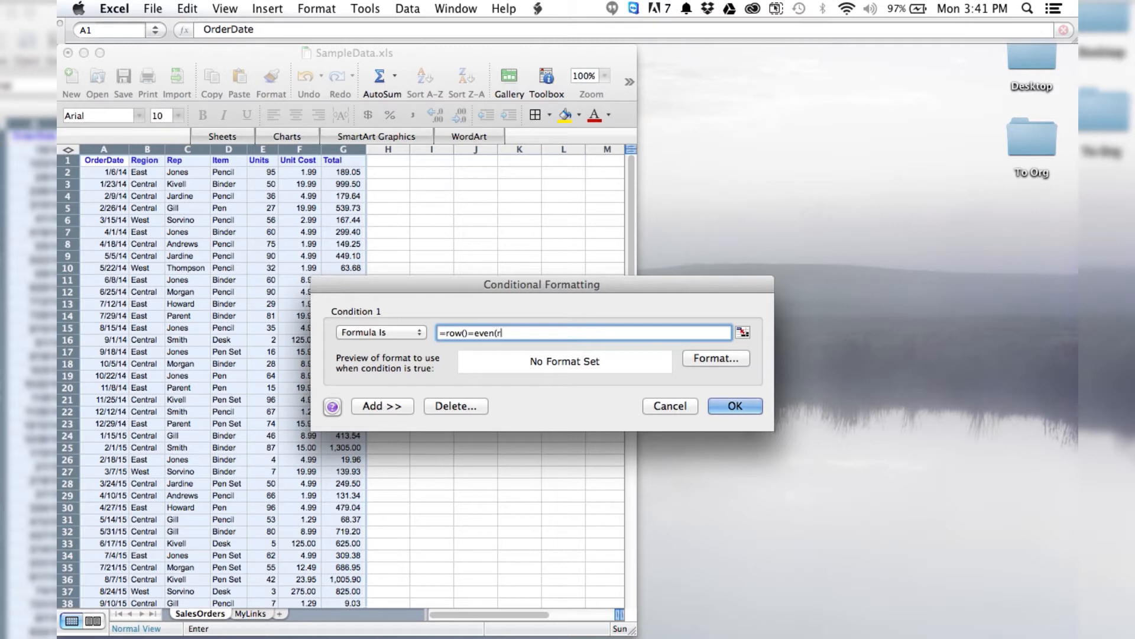
pyautogui.write('ow(')
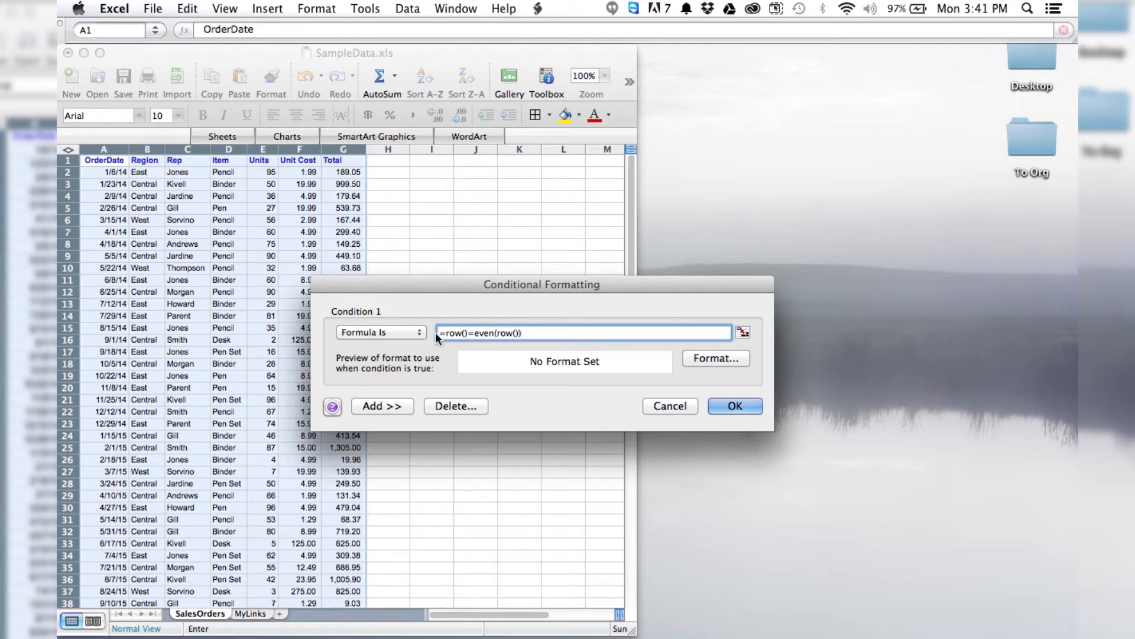
pyautogui.click(515, 333)
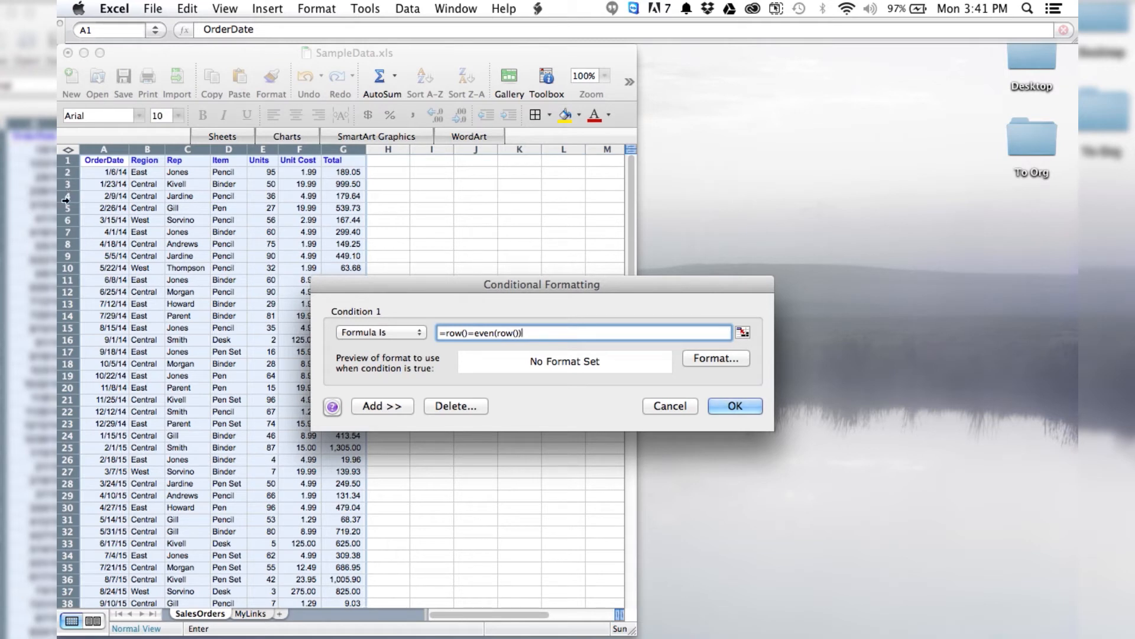
pyautogui.moveTo(512, 375)
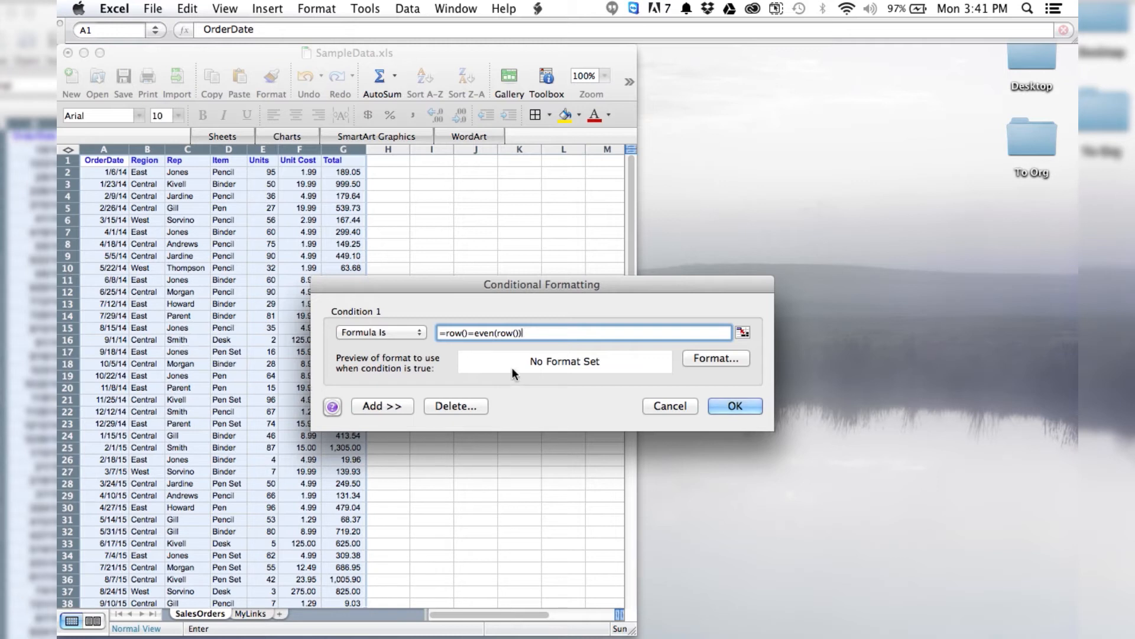
pyautogui.moveTo(526, 377)
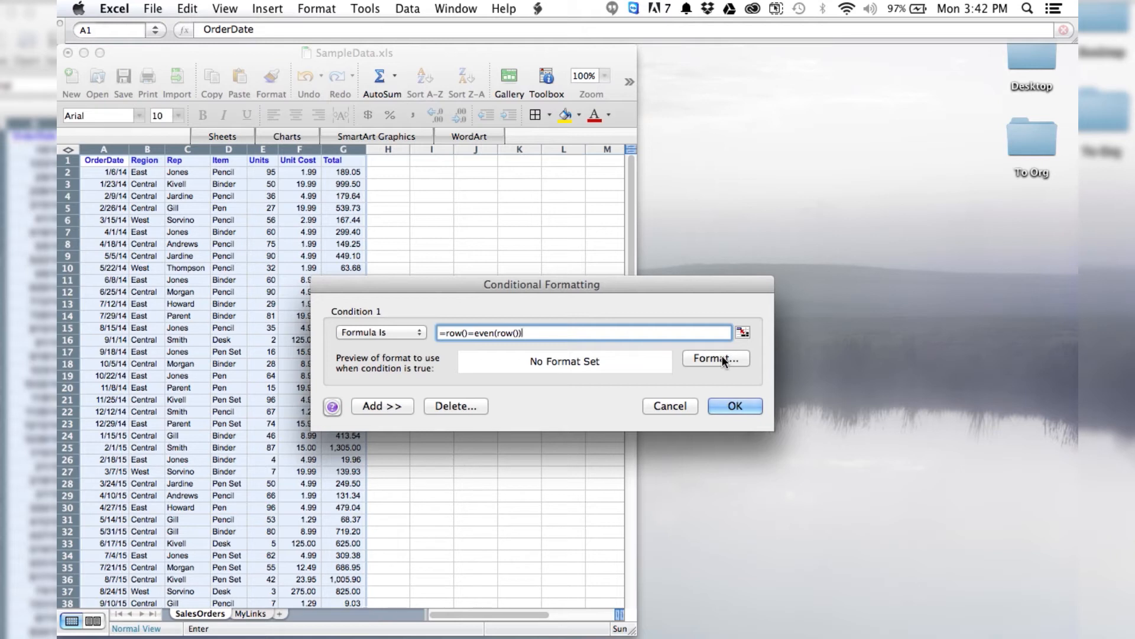
# - Give the rule light gray Patterns shading and apply it so even rows turn gray
pyautogui.click(716, 358)
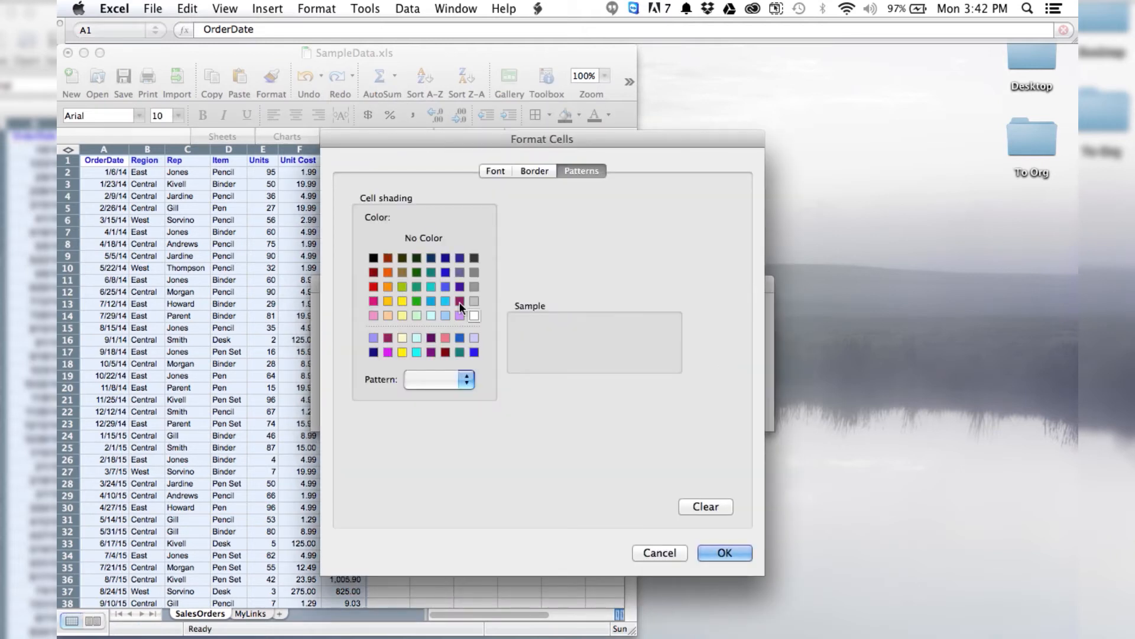
pyautogui.click(496, 170)
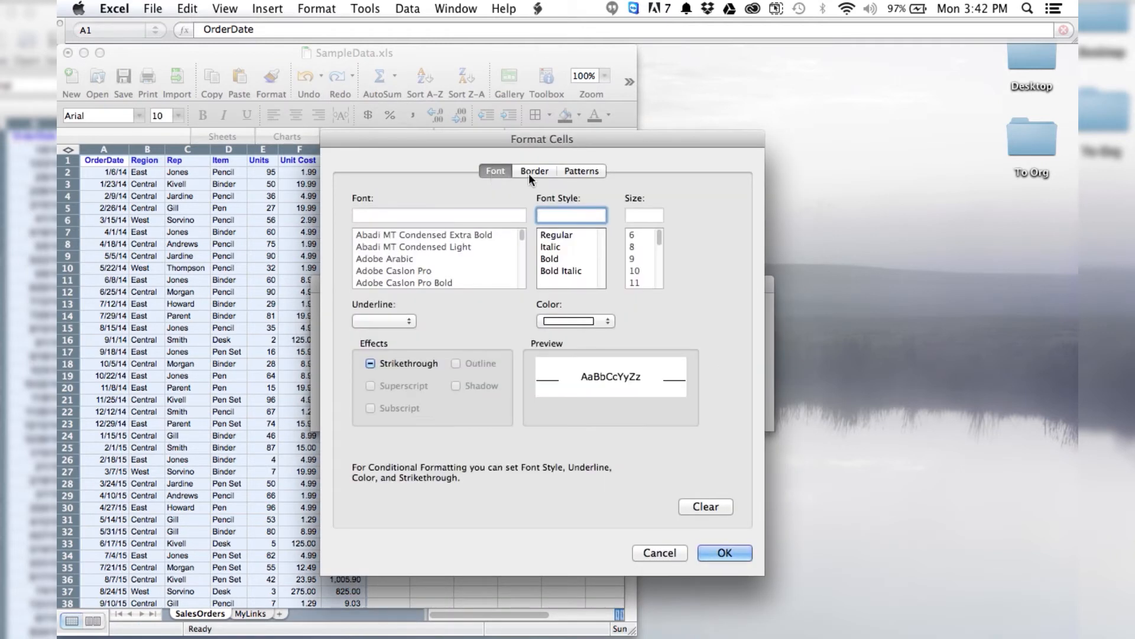
pyautogui.click(580, 171)
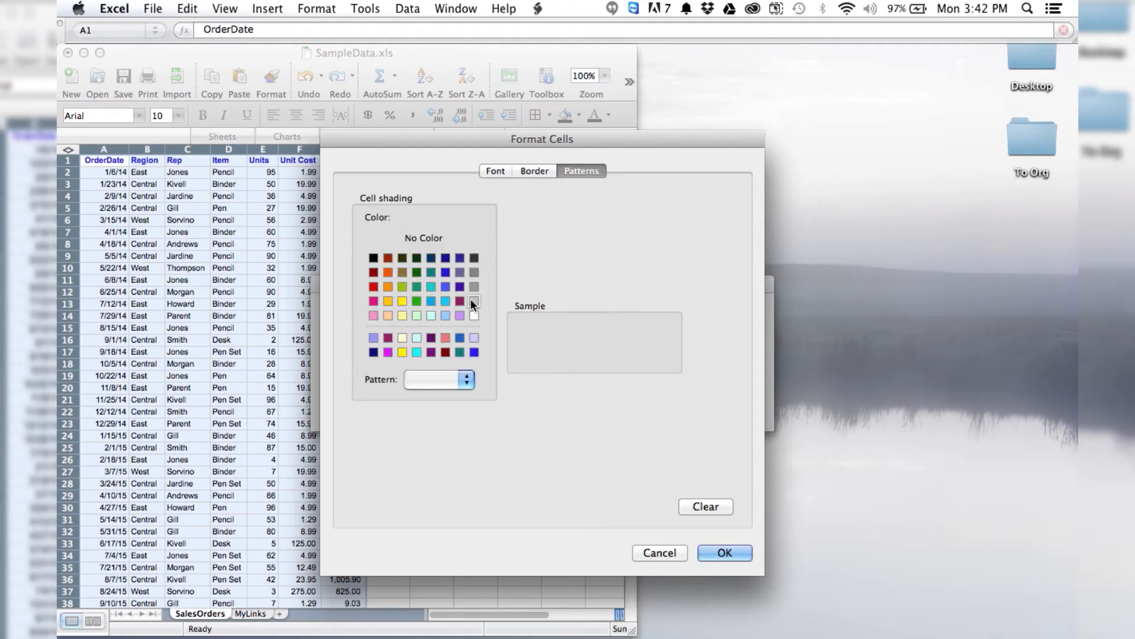
pyautogui.click(473, 301)
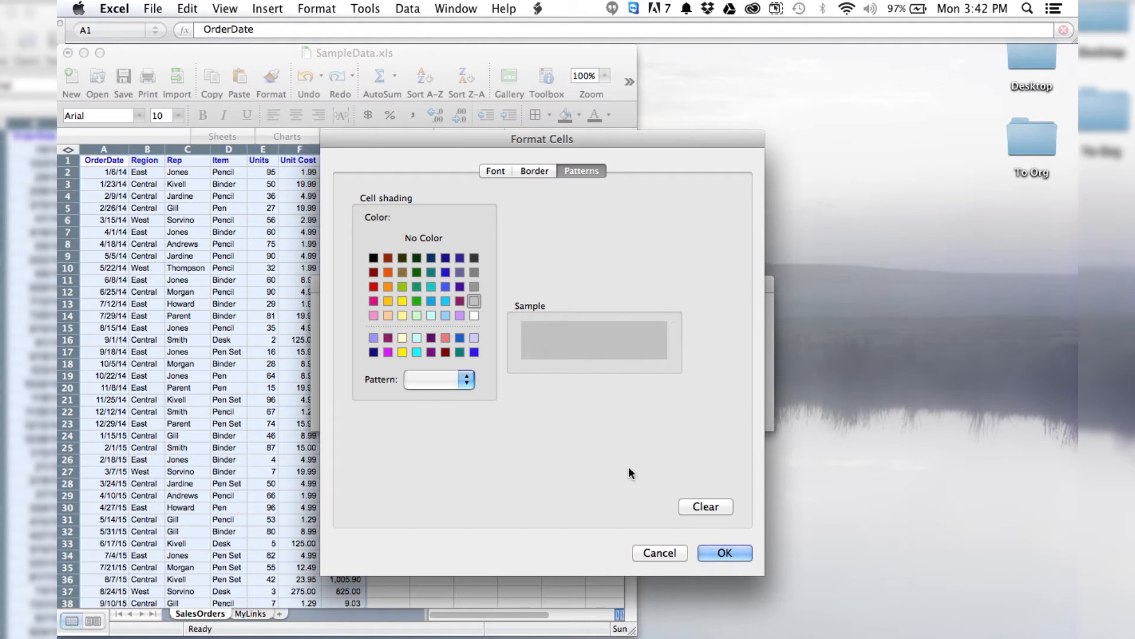
pyautogui.moveTo(606, 486)
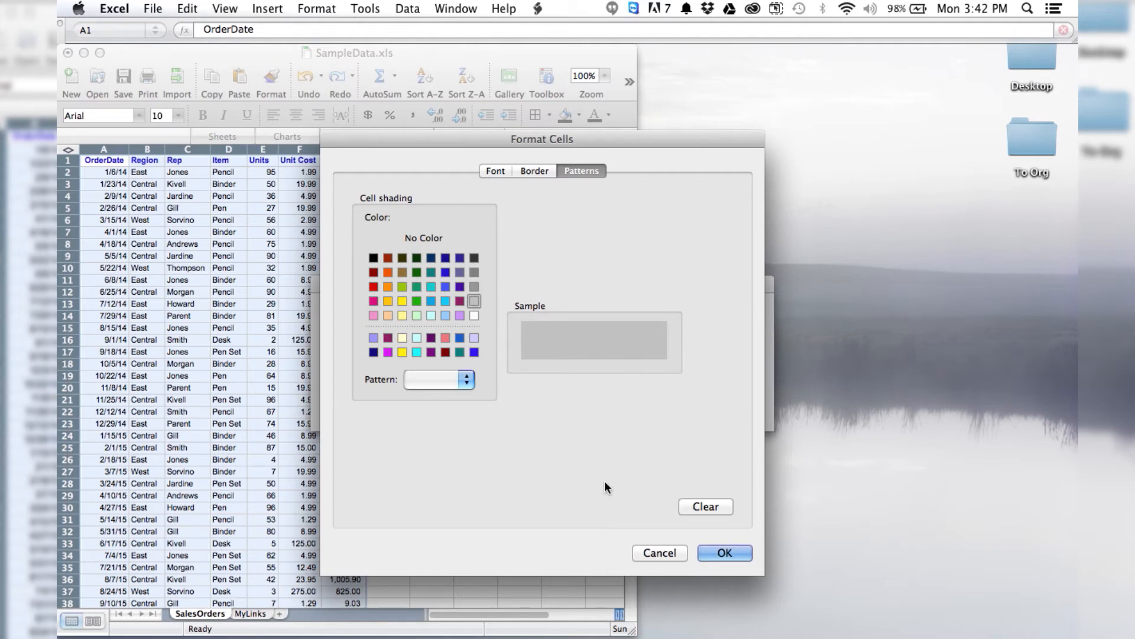
pyautogui.click(467, 379)
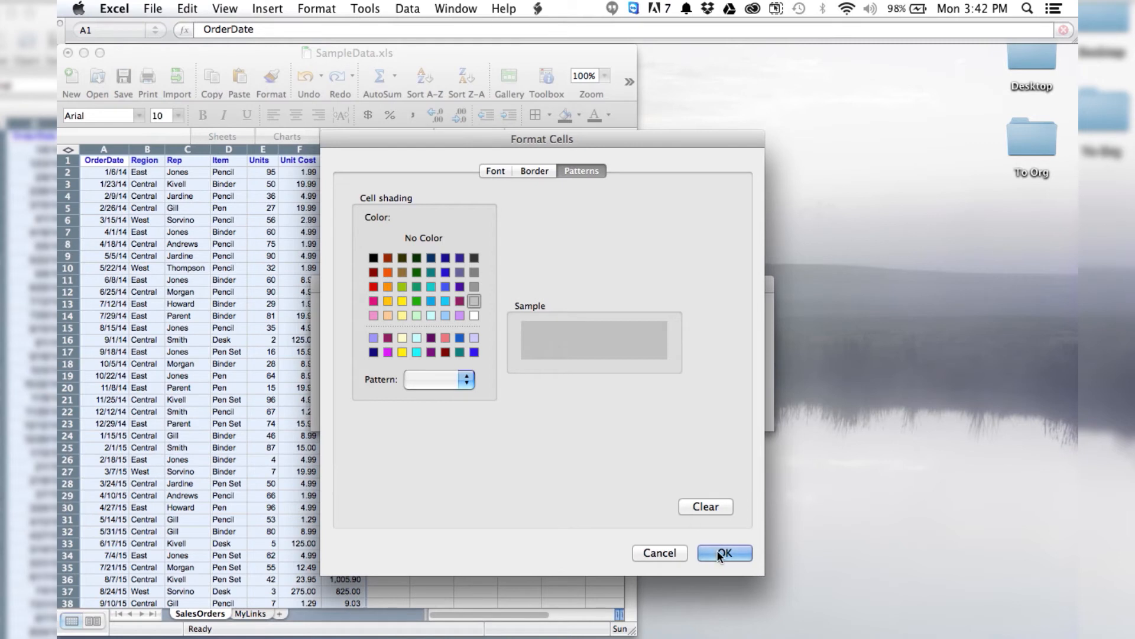
pyautogui.click(724, 552)
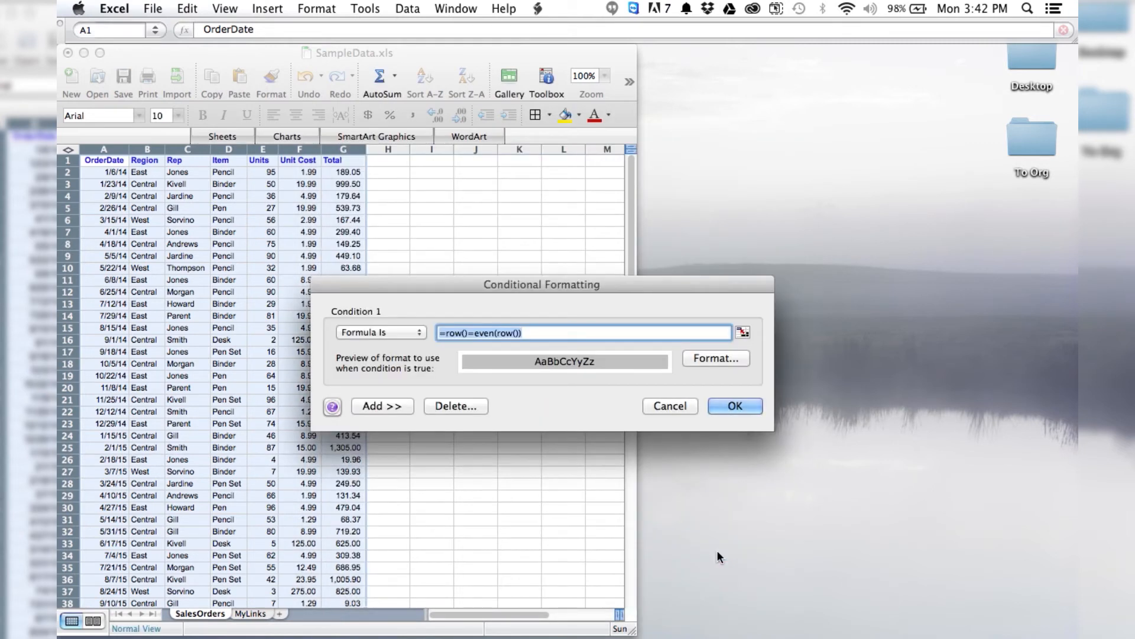
pyautogui.moveTo(484, 344)
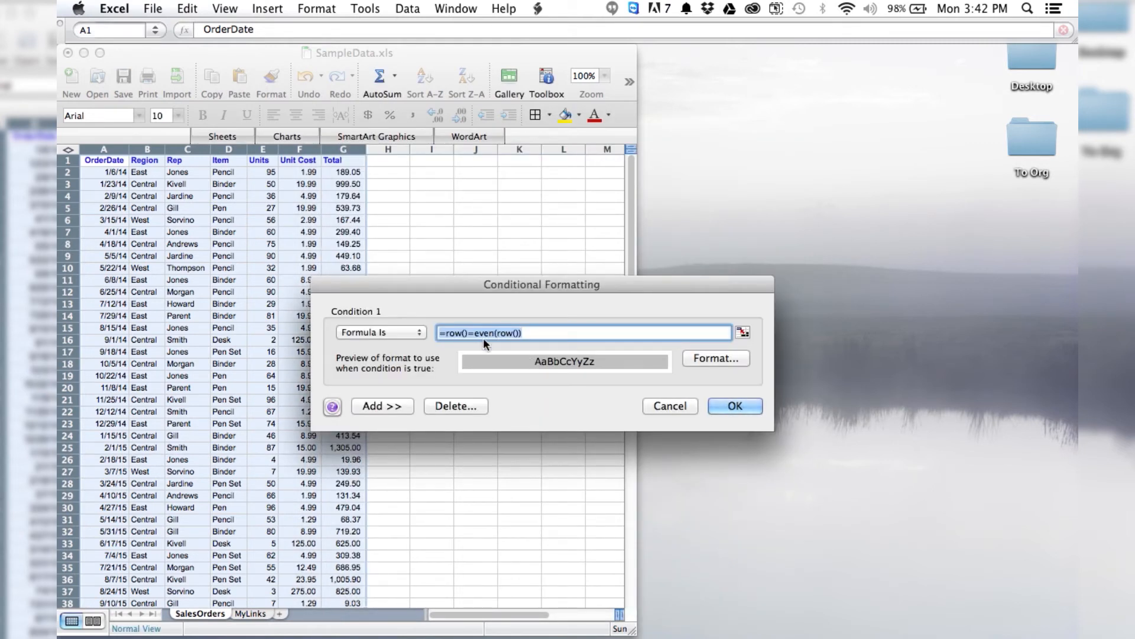
pyautogui.click(734, 406)
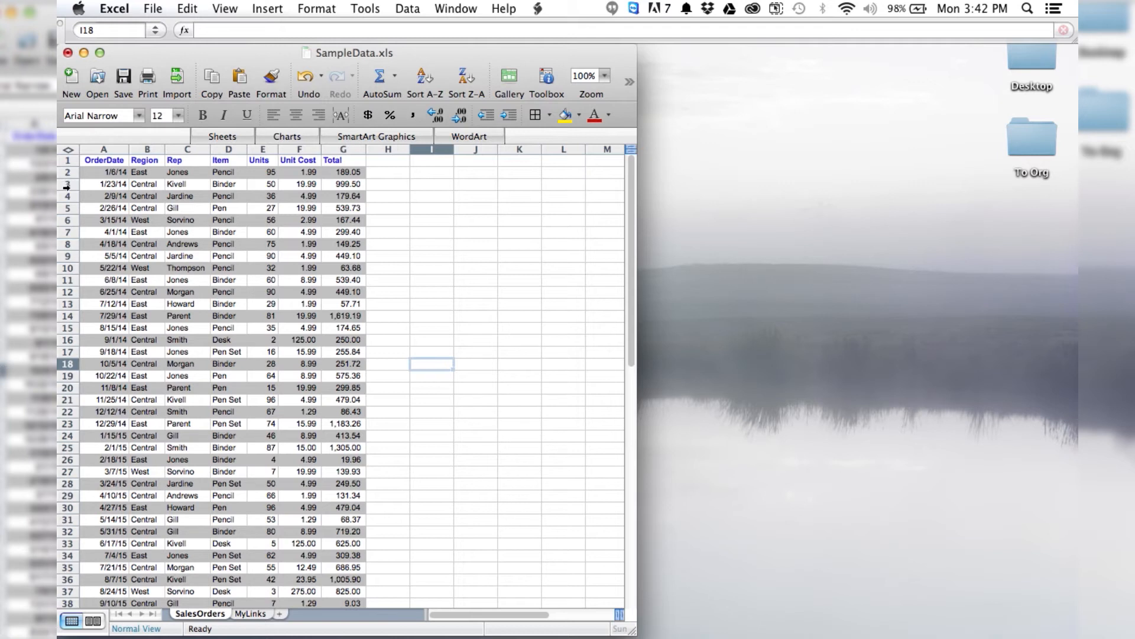
pyautogui.moveTo(76, 412)
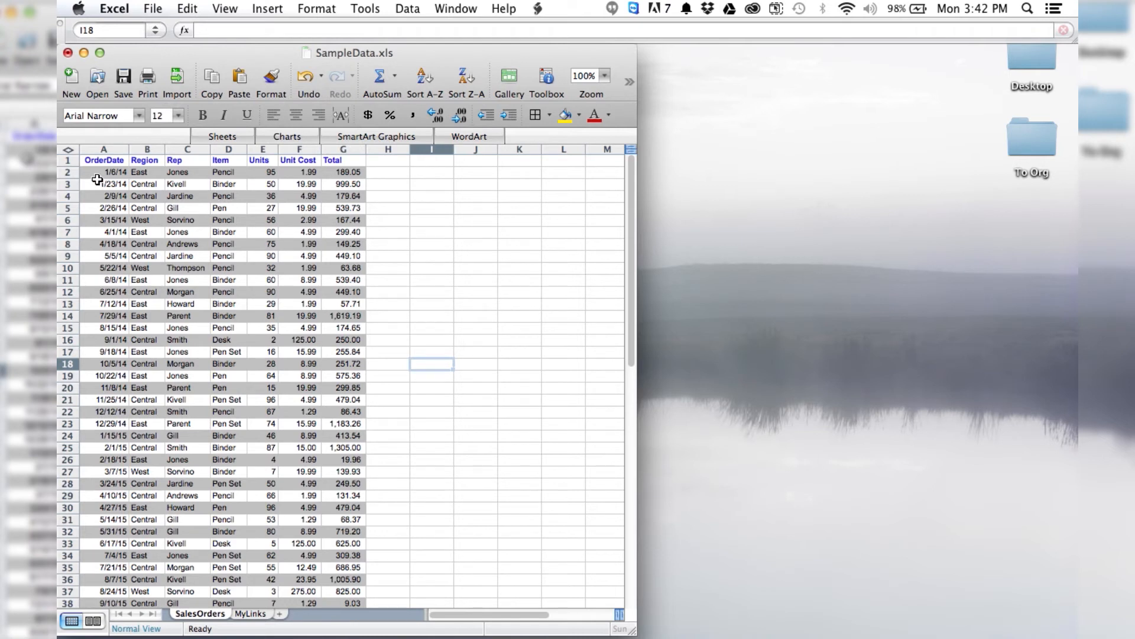
pyautogui.moveTo(69, 208)
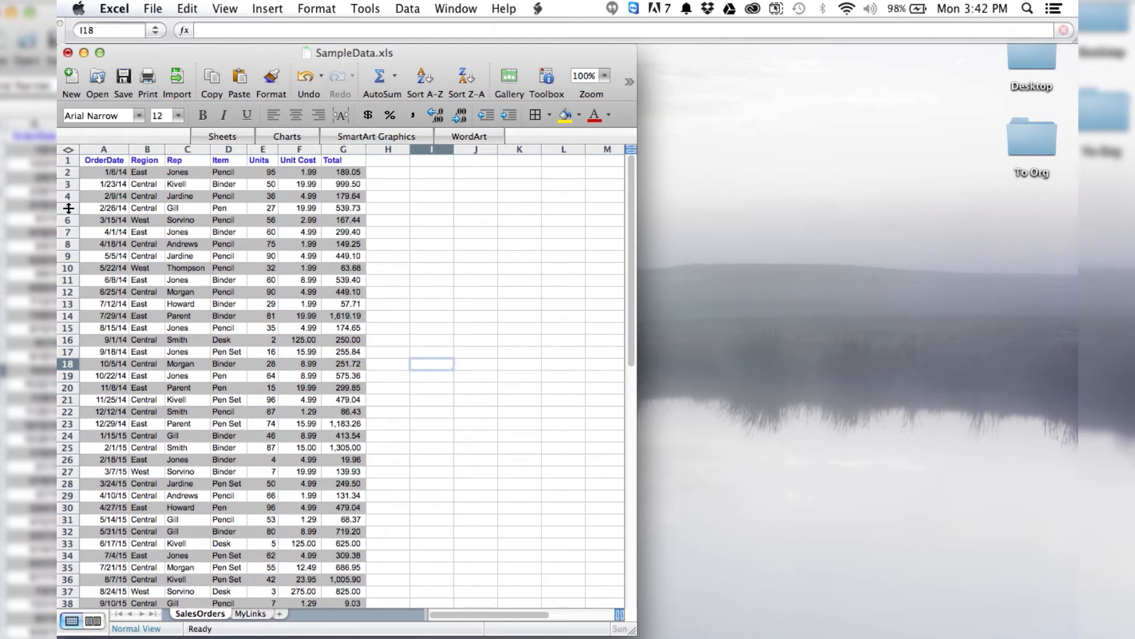
pyautogui.moveTo(211, 437)
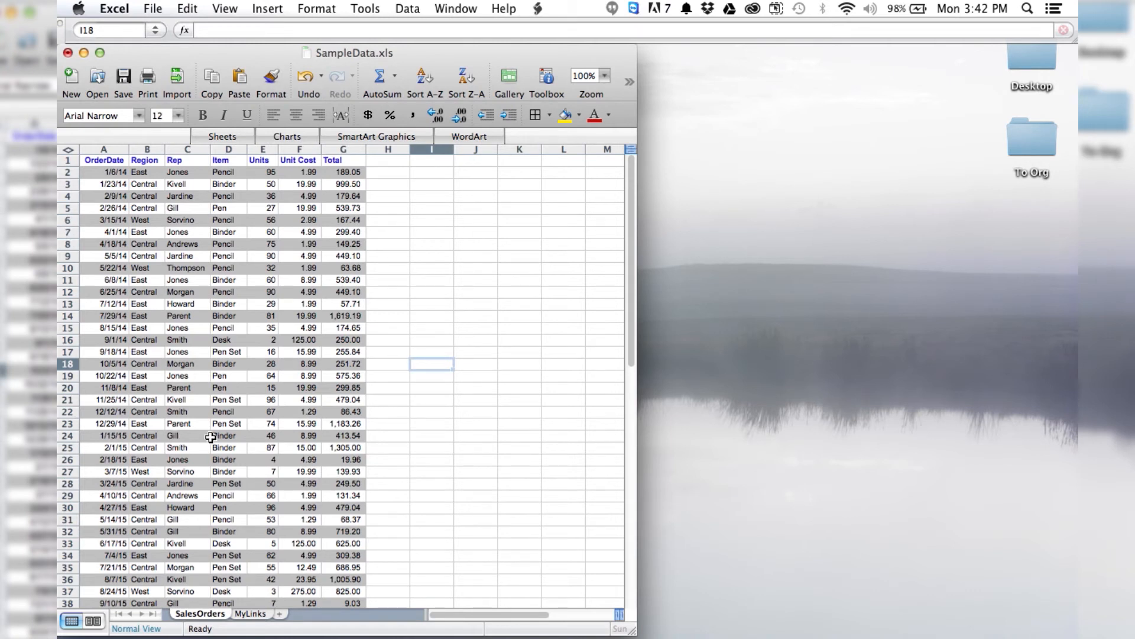
pyautogui.moveTo(72, 233)
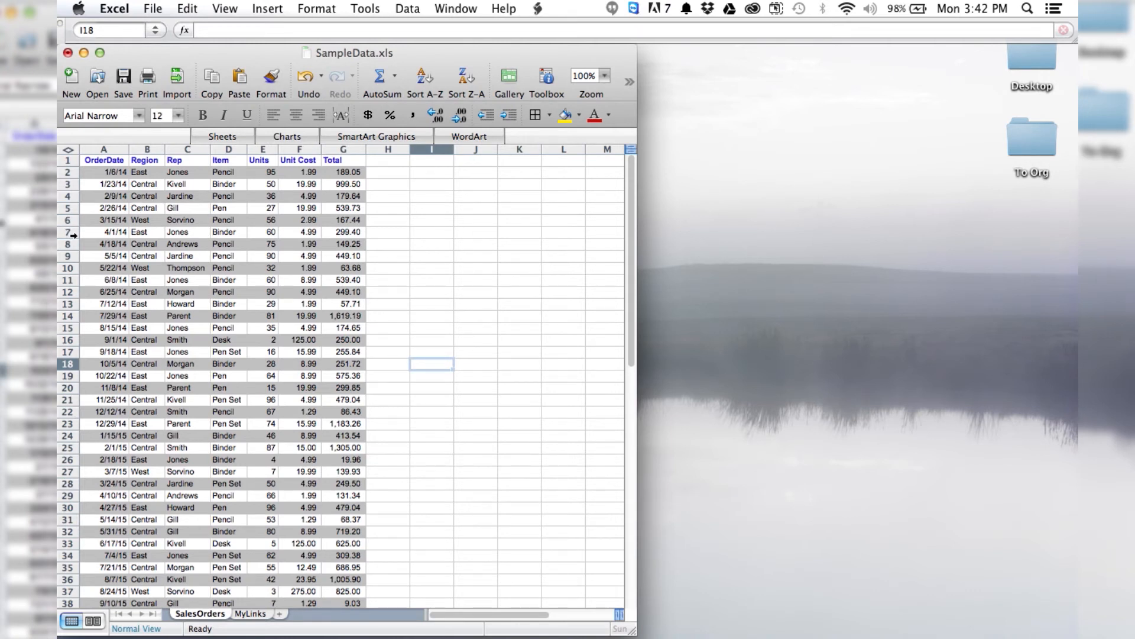
pyautogui.moveTo(233, 518)
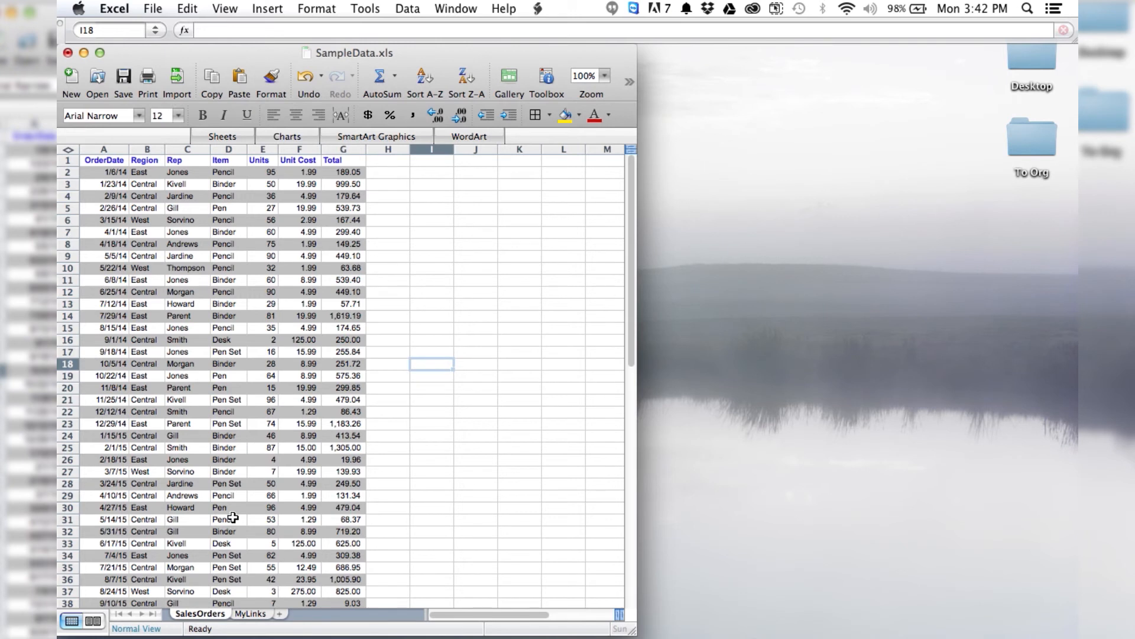